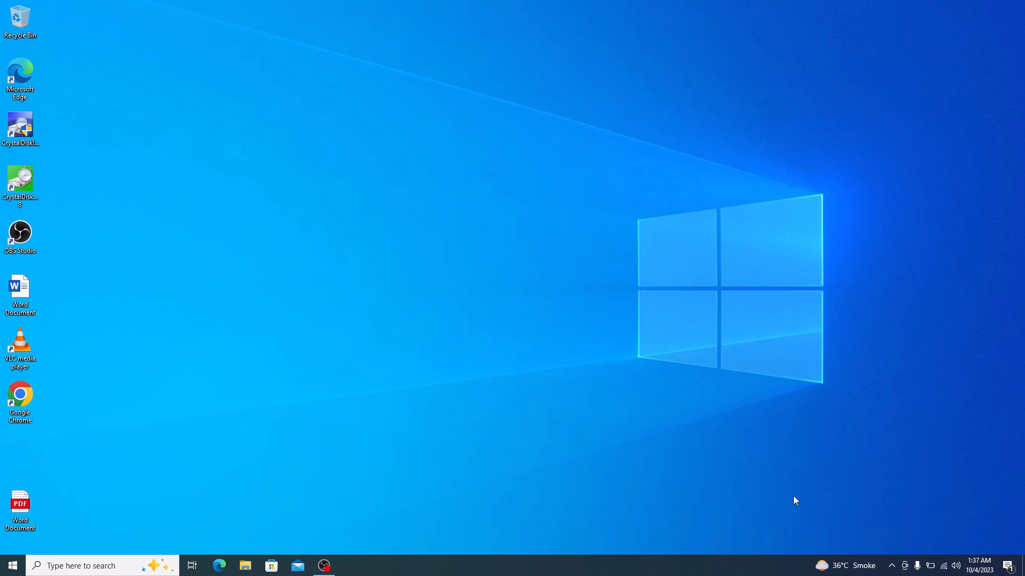
mouse_move(754, 496)
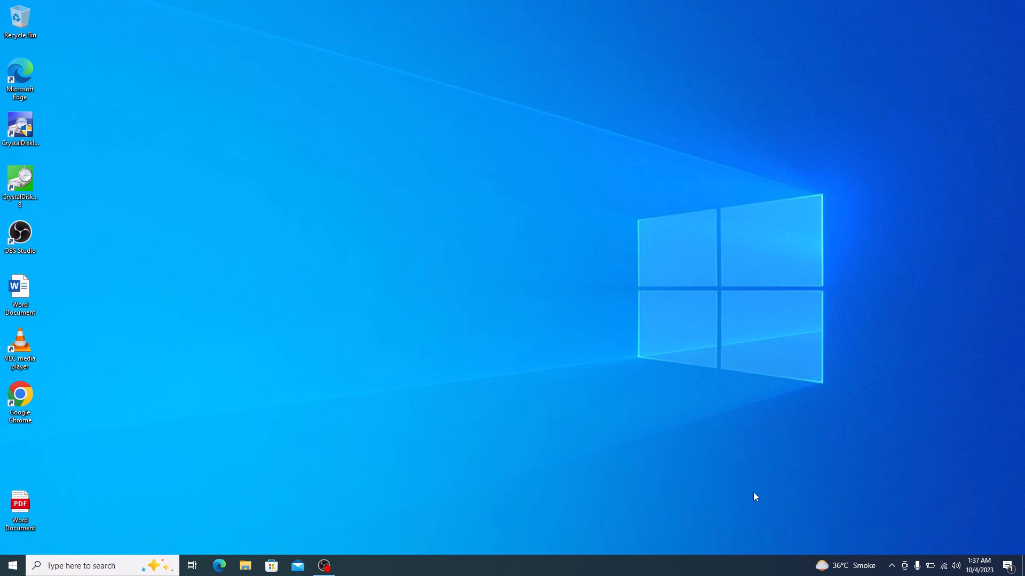
- Launch Command Prompt as administrator from the taskbar search for 'cmd'
text(cmd)
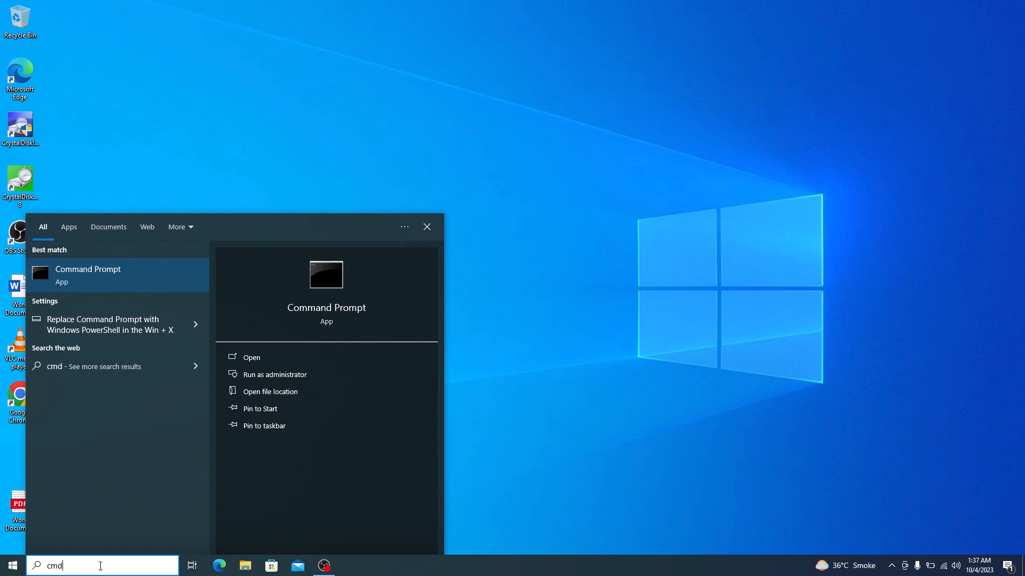
mouse_move(304, 375)
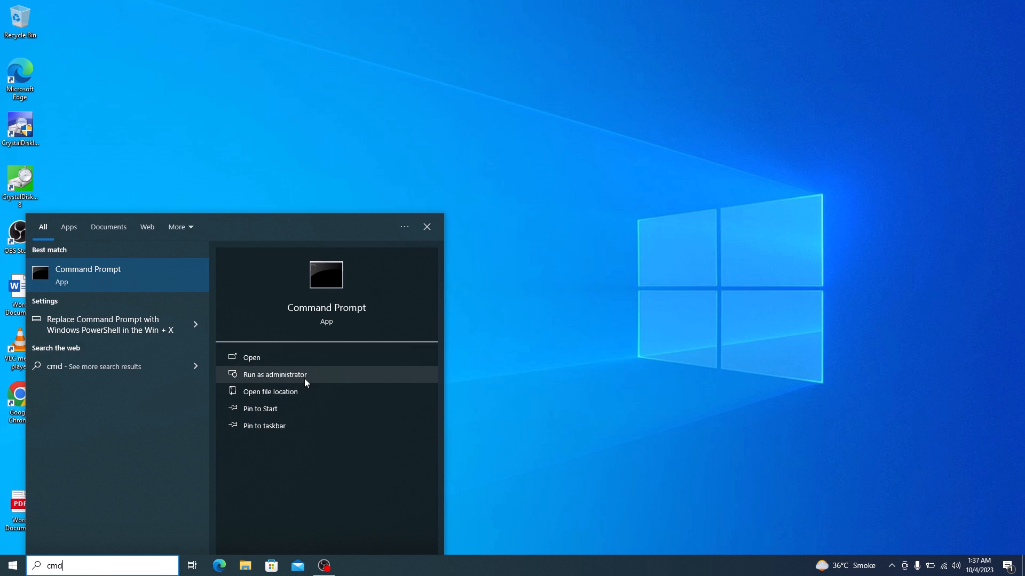
click(274, 374)
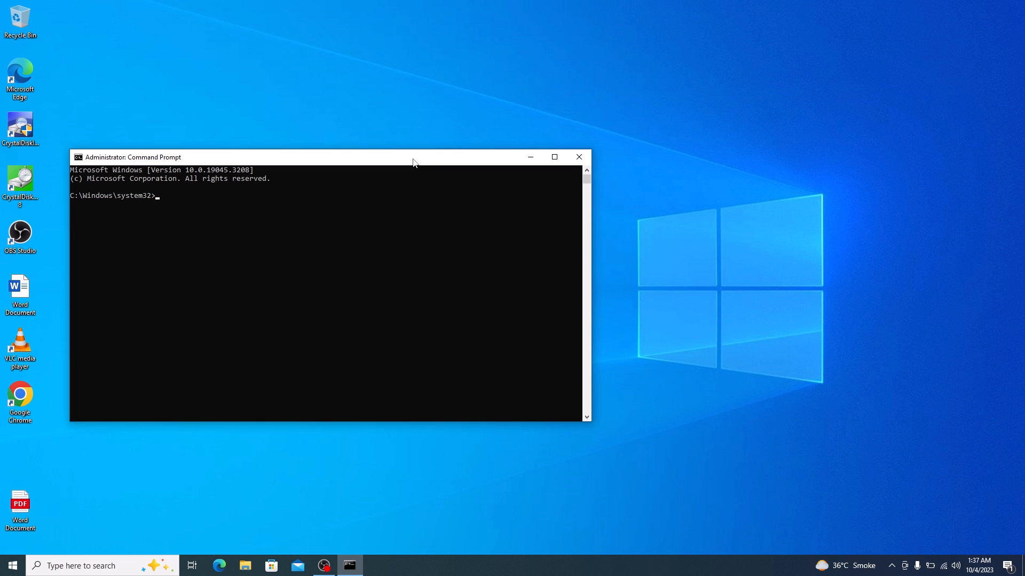
- Run ipconfig, then ping 192.168.1.12, which reports destination host unreachable
text(ipconfig)
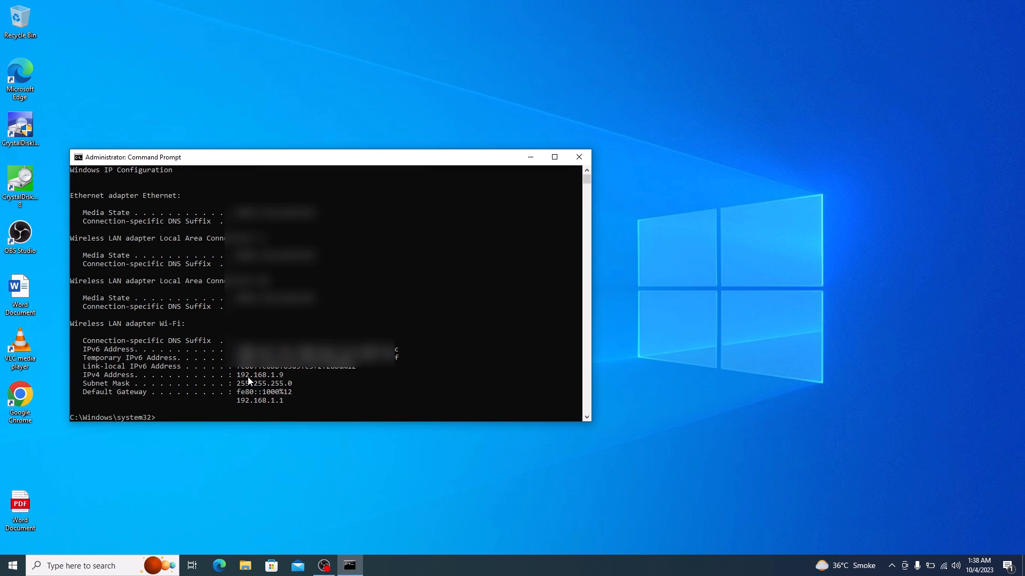
mouse_move(292, 381)
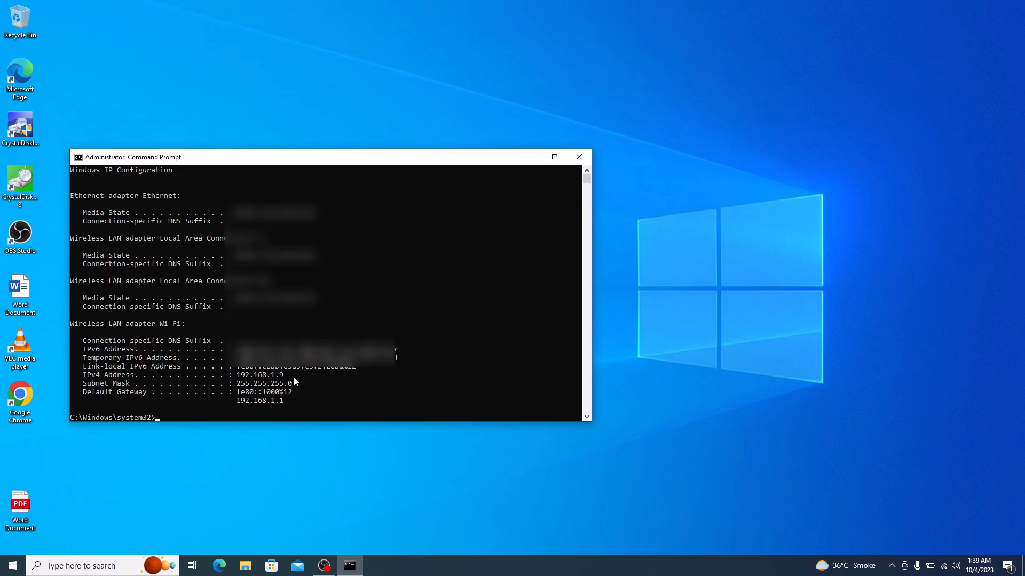
text(ping)
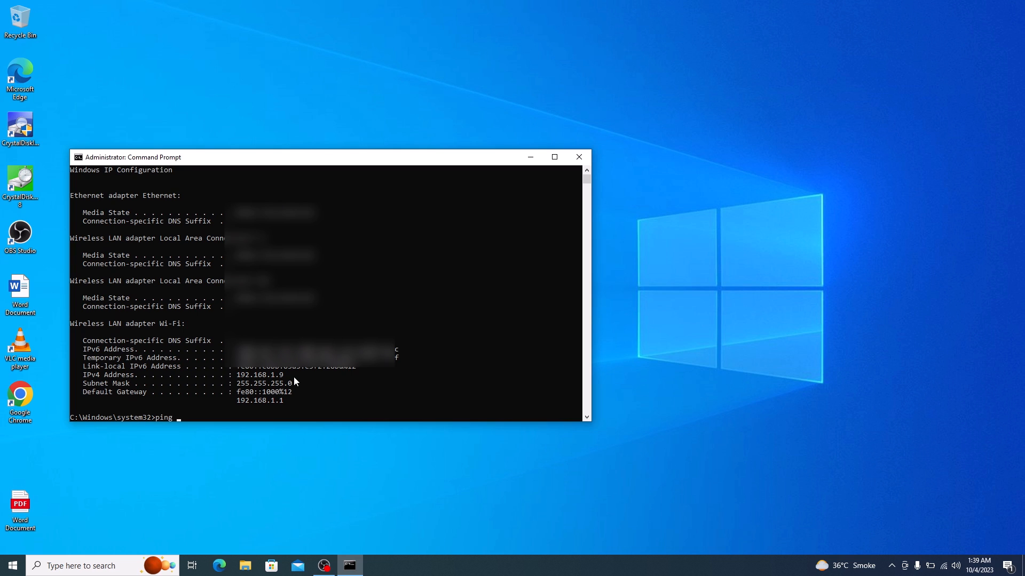
text(192.168.1.12)
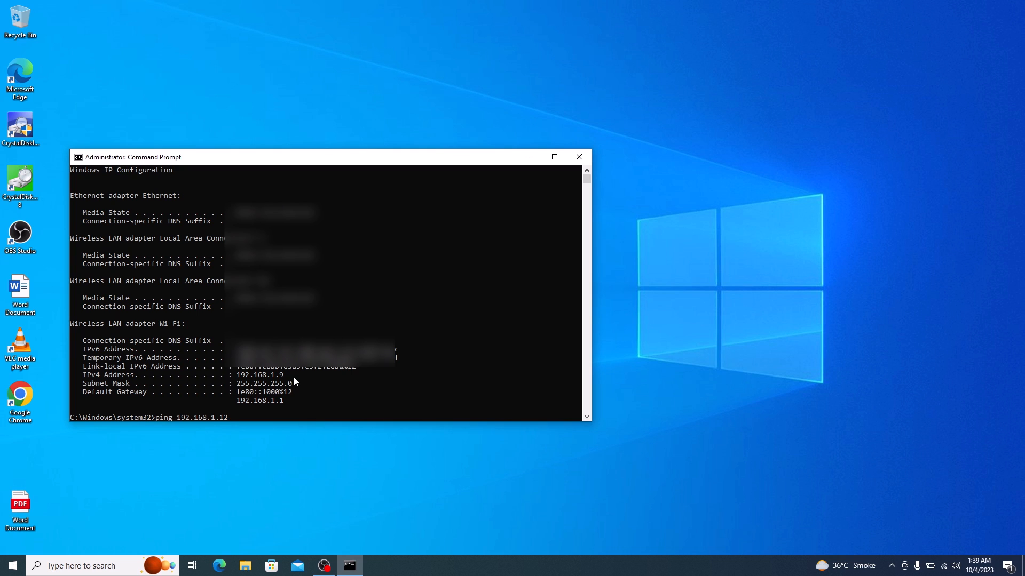
key(Return)
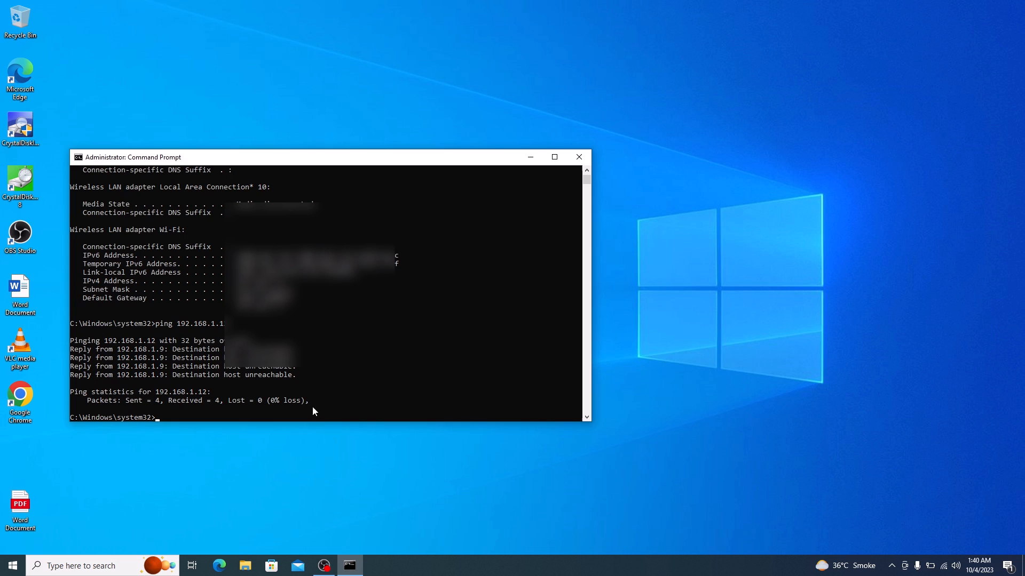
- Navigate Control Panel to Network Connections and bring up the Wi-Fi adapter's context menu
click(530, 157)
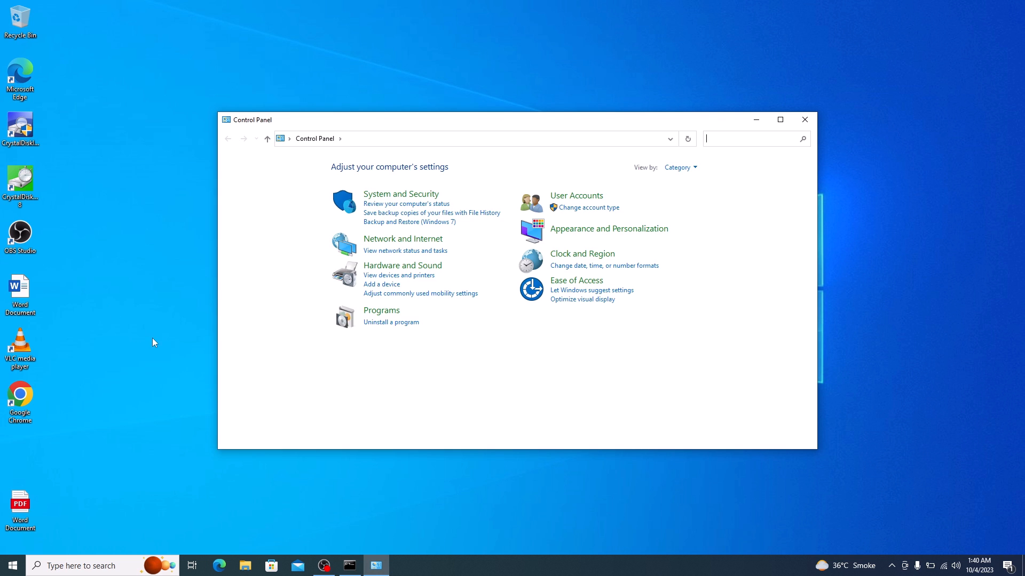
click(403, 238)
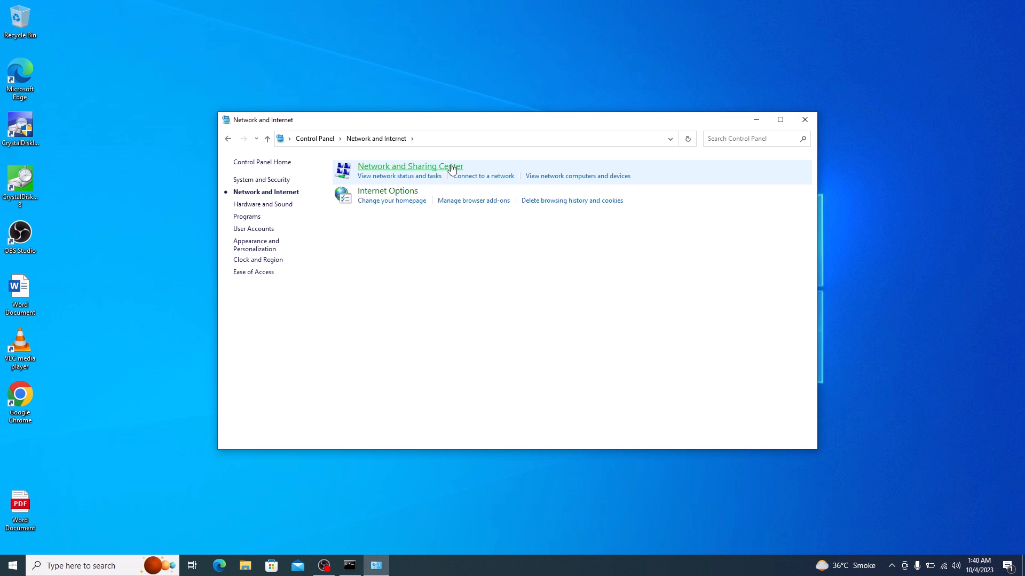
click(408, 166)
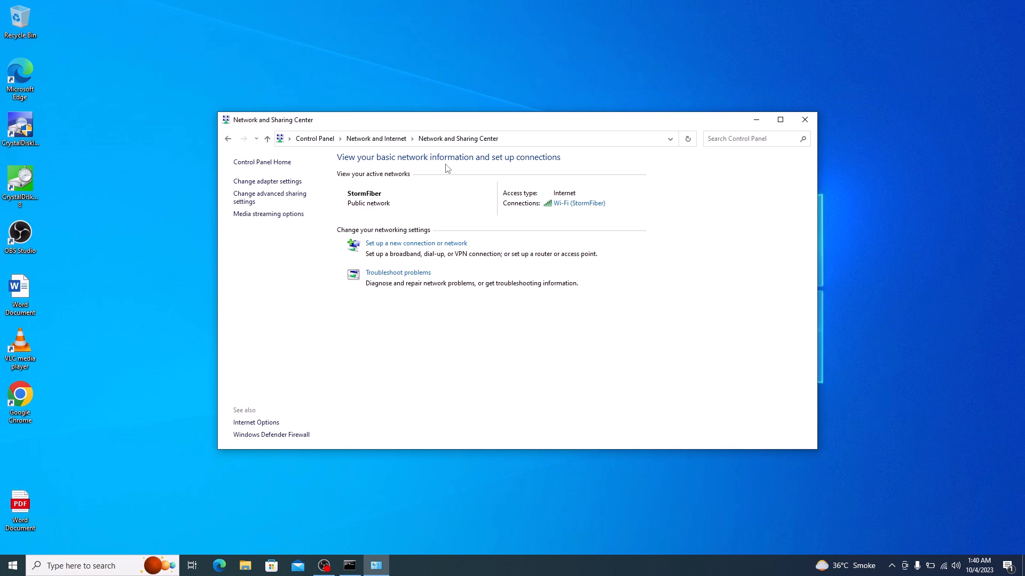
mouse_move(267, 182)
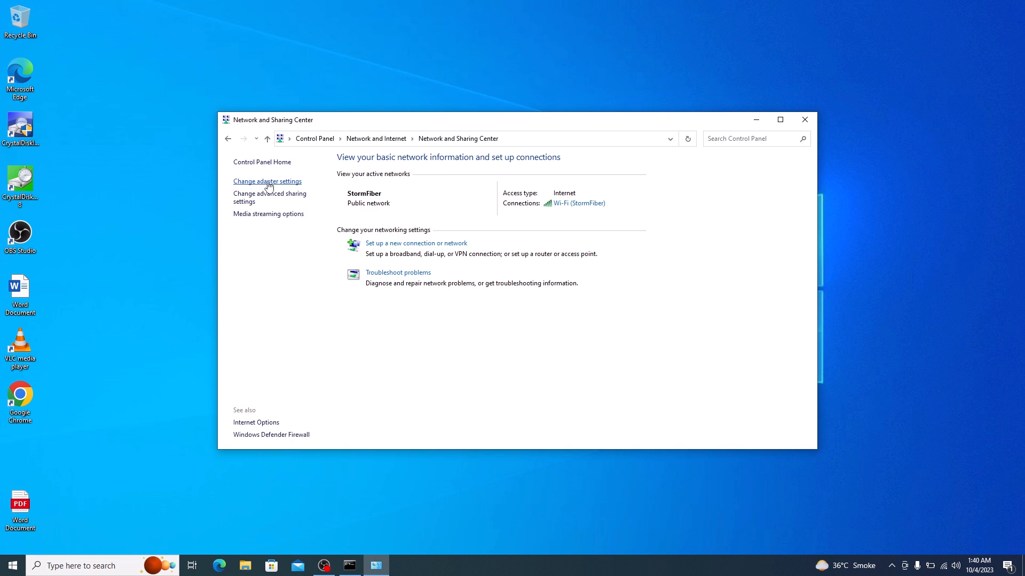
click(267, 182)
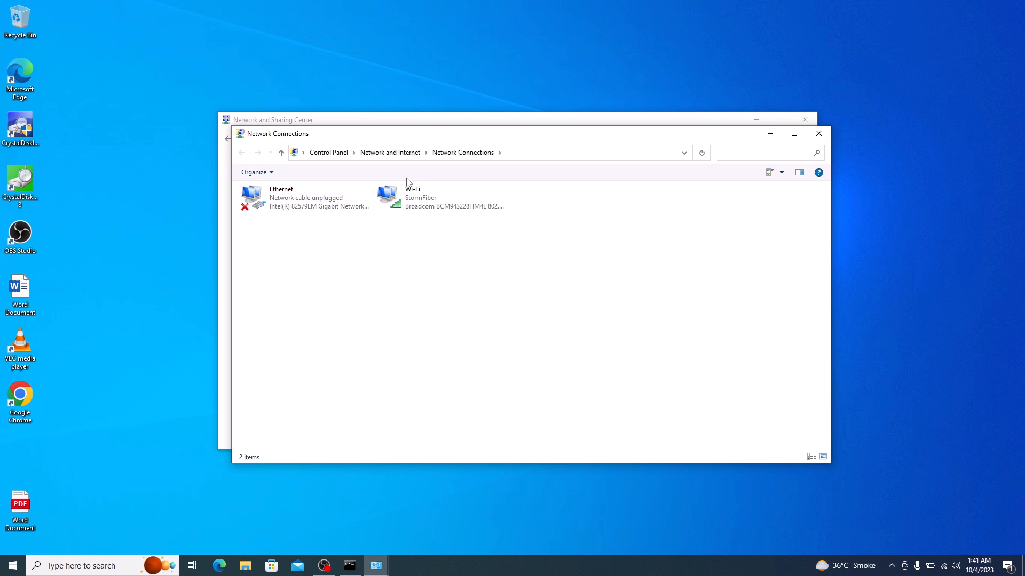
click(437, 198)
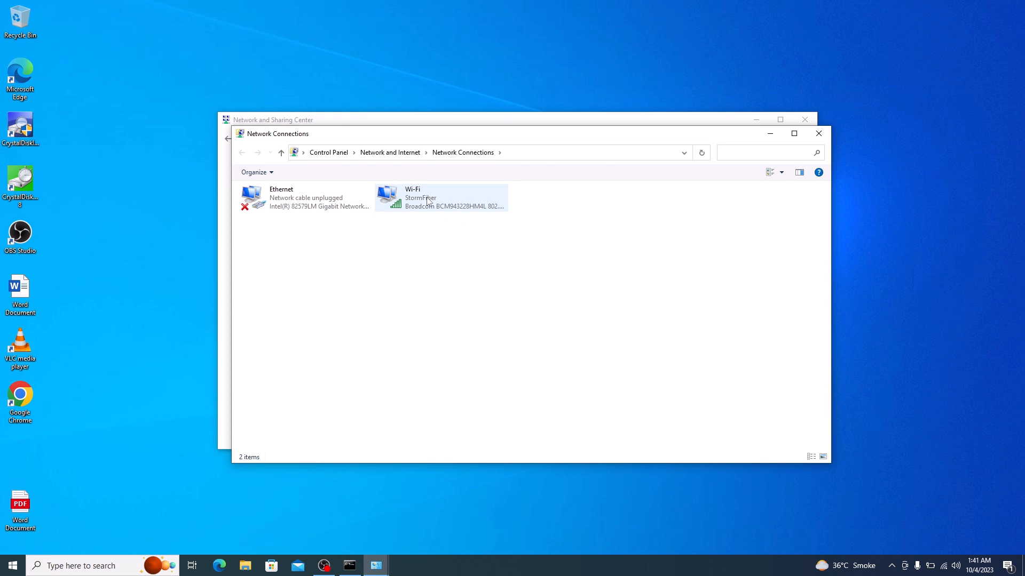
right_click(440, 197)
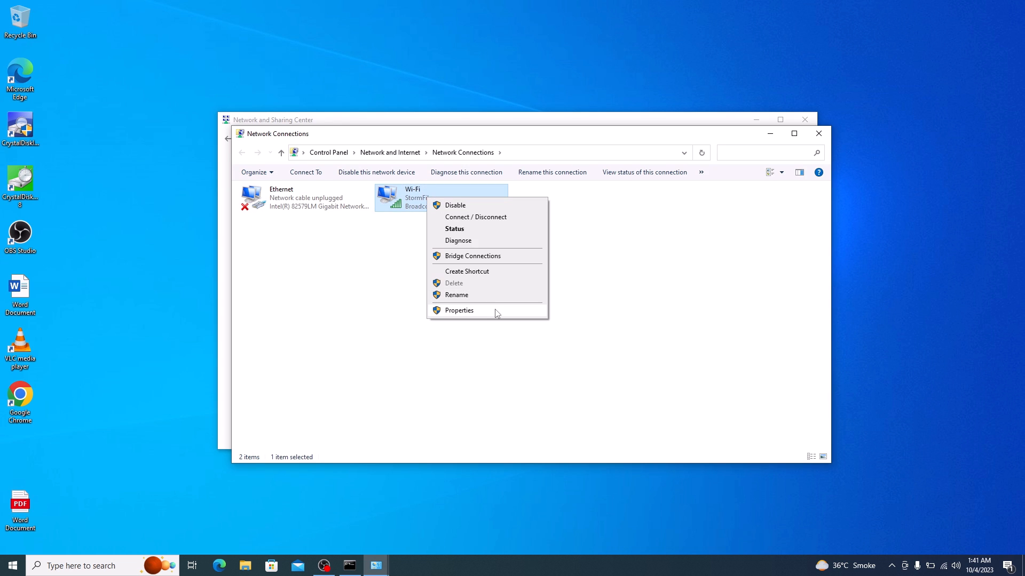
- Reach the Wi-Fi adapter's Internet Protocol Version 4 (TCP/IPv4) properties
click(459, 310)
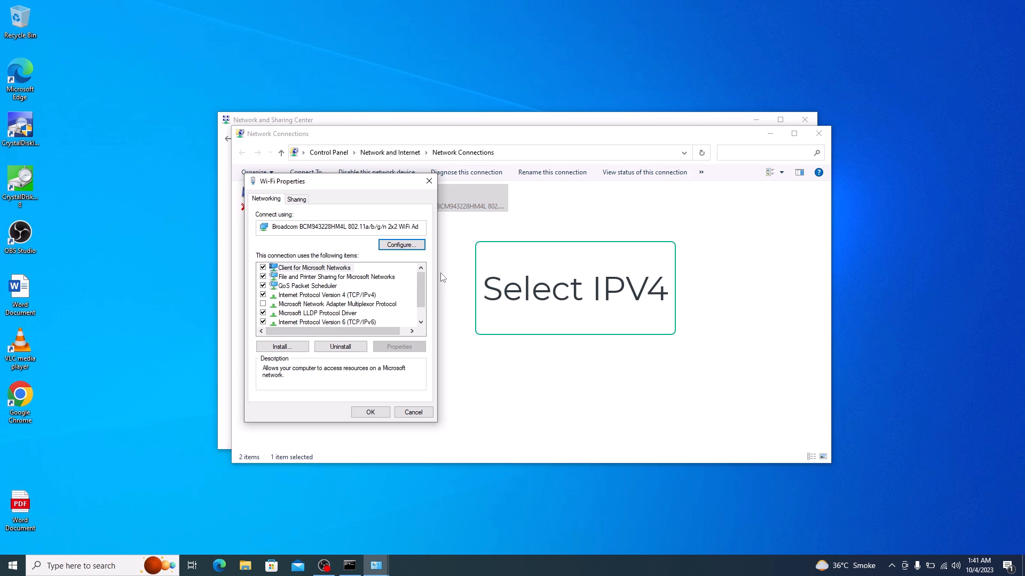
mouse_move(336, 301)
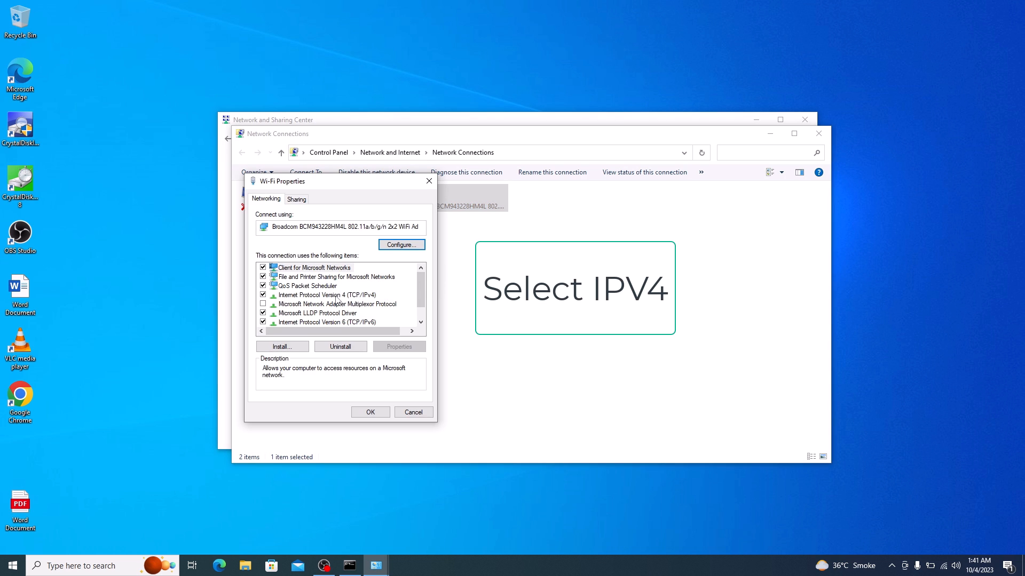
click(326, 295)
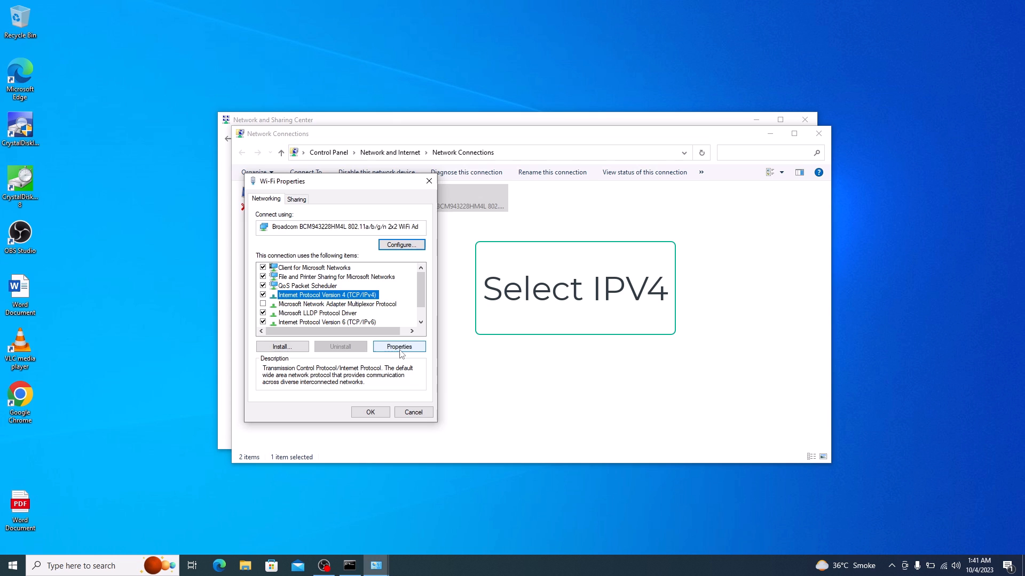
click(398, 345)
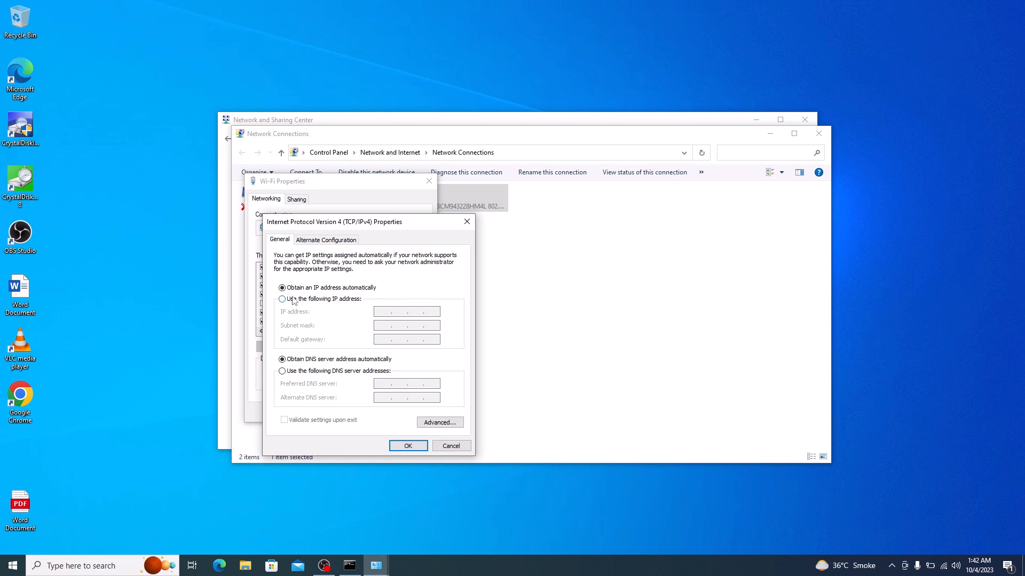
- Assign static IP 192.168.1.12, mask 255.255.255.0, gateway 192.168.1.1 and confirm
click(282, 299)
text(192 . 168 . 1 . 12)
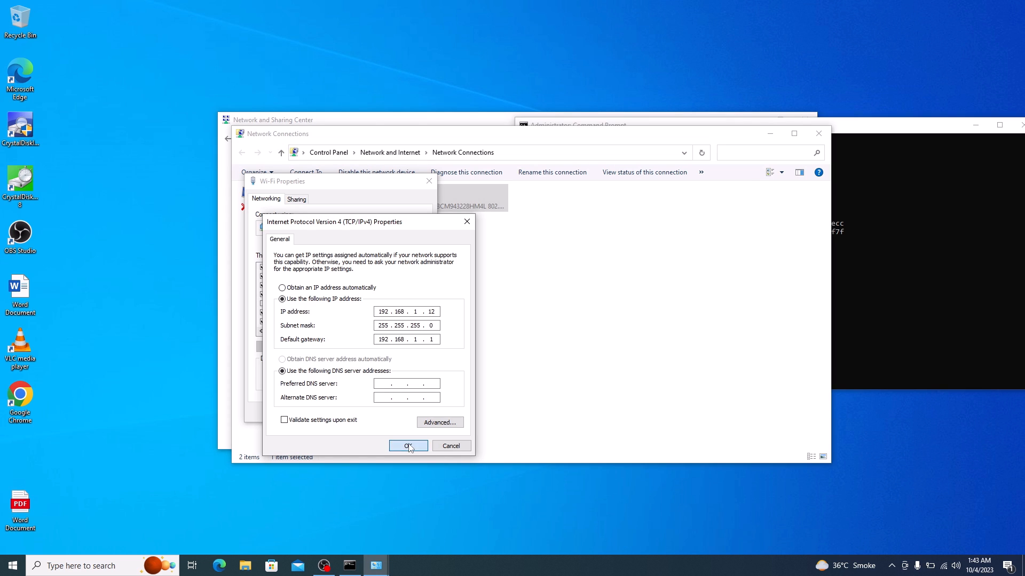
click(408, 446)
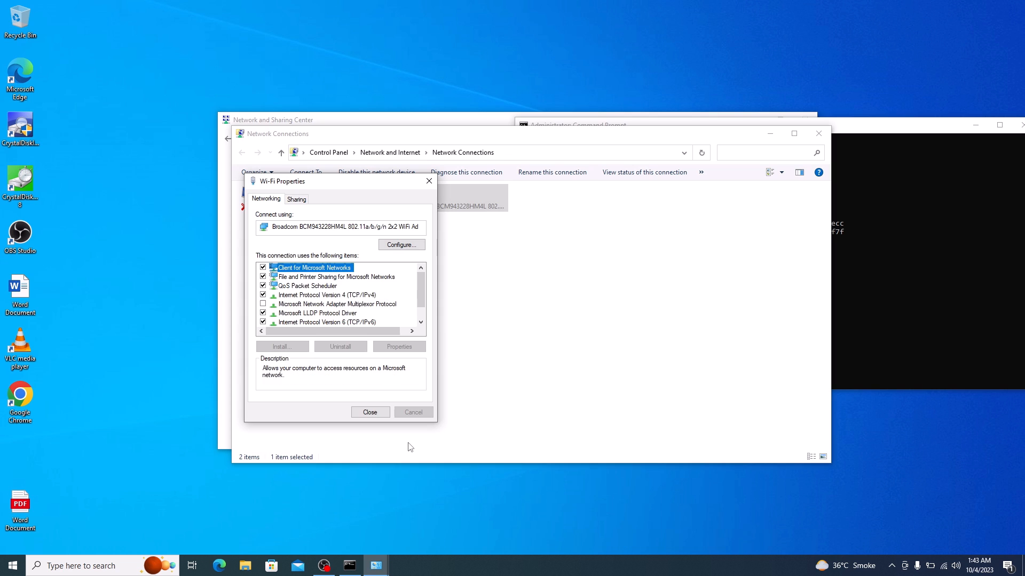
click(371, 412)
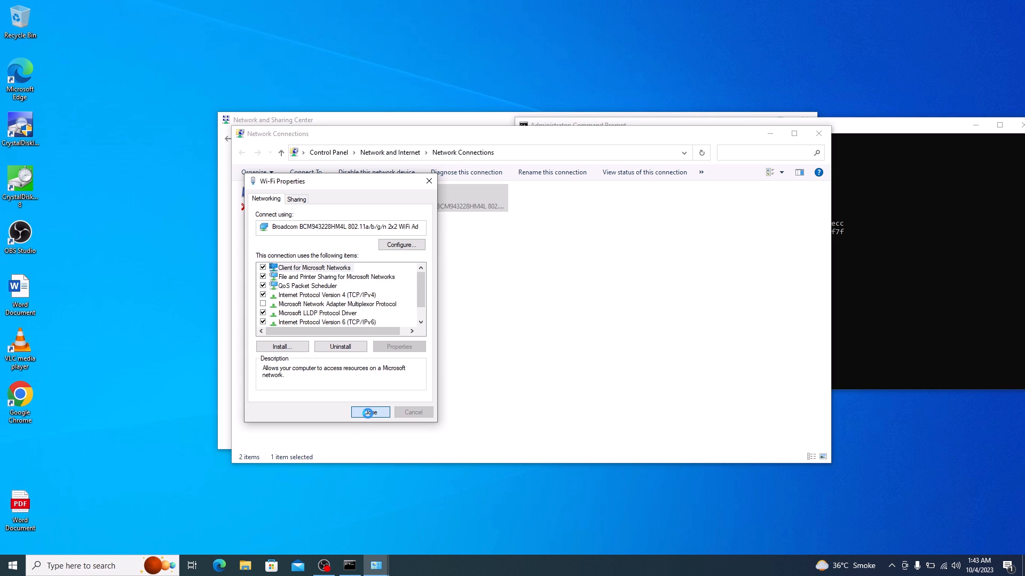
- Back in Command Prompt, enter a fresh ping 192.168.1.12 at the prompt
click(371, 412)
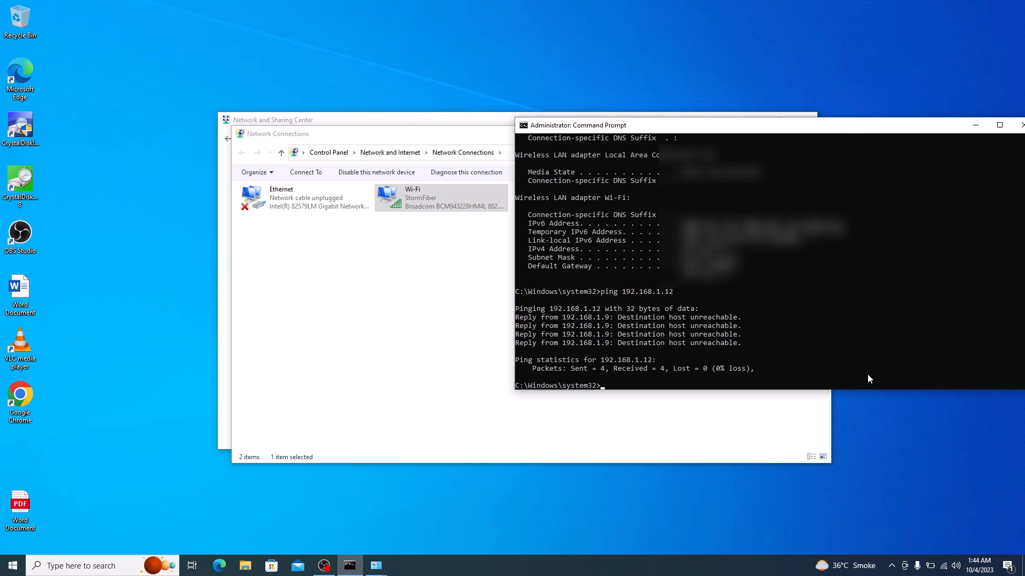
text(ping 192.168.1.12)
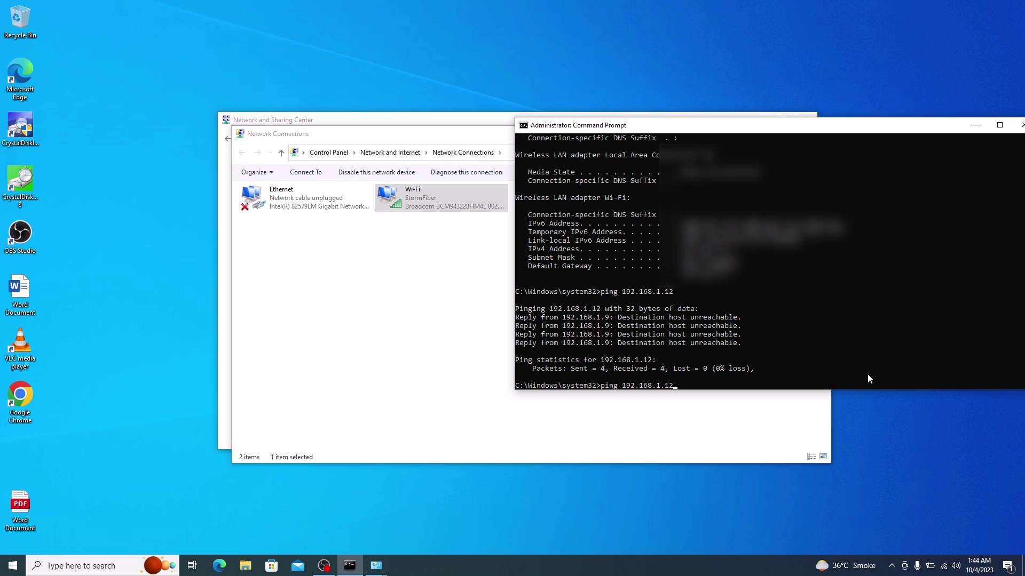